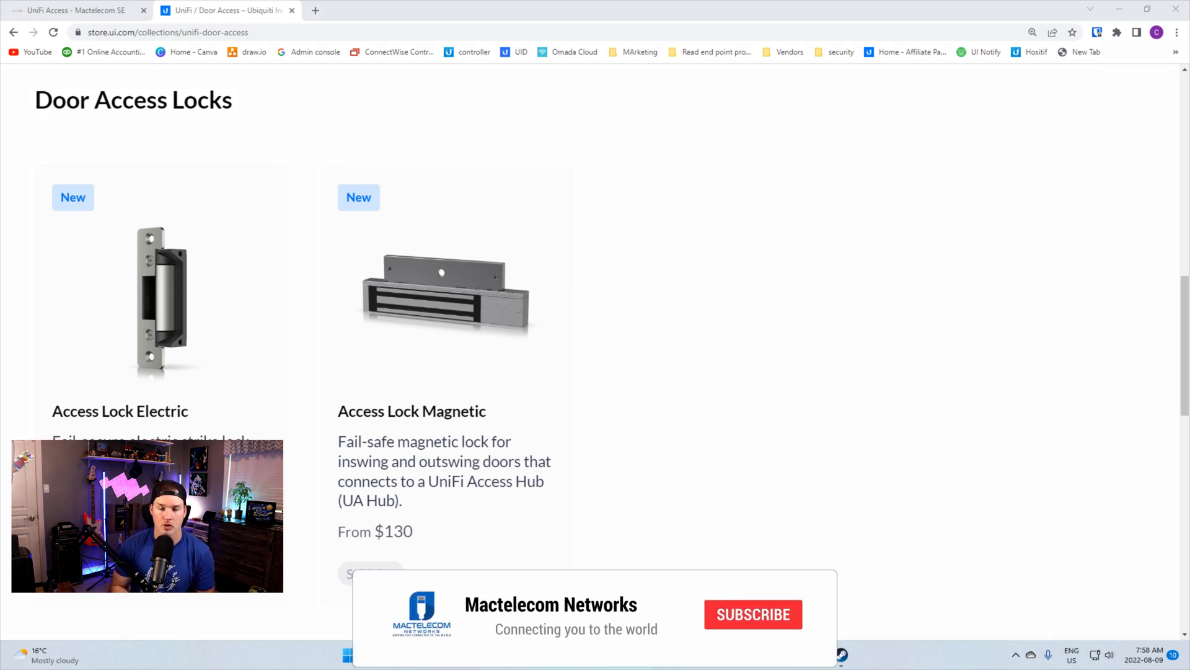
{"action": "left_click", "coordinate": [752, 613]}
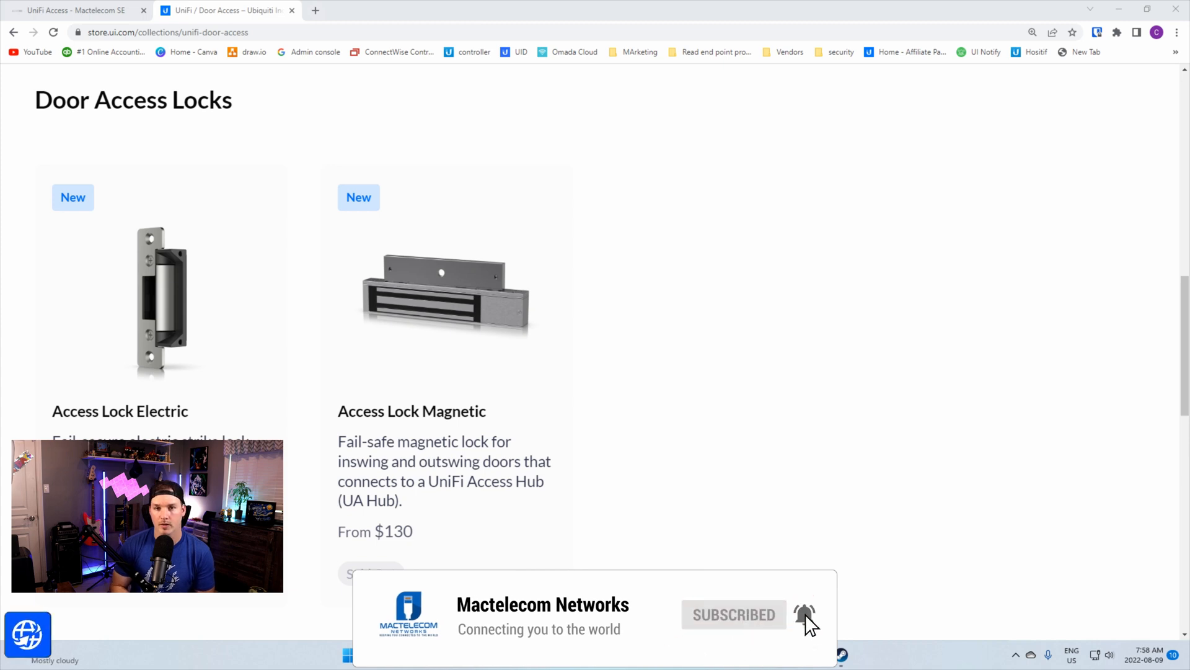